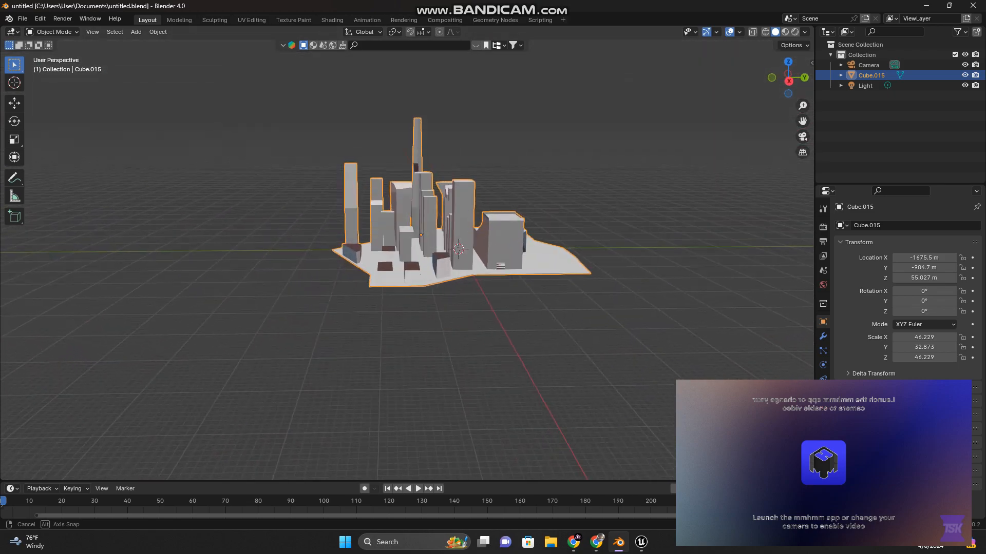
Bring the Unreal Engine project with the imported Cube_015 mesh to the front.
left_click_drag(459, 249, 377, 195)
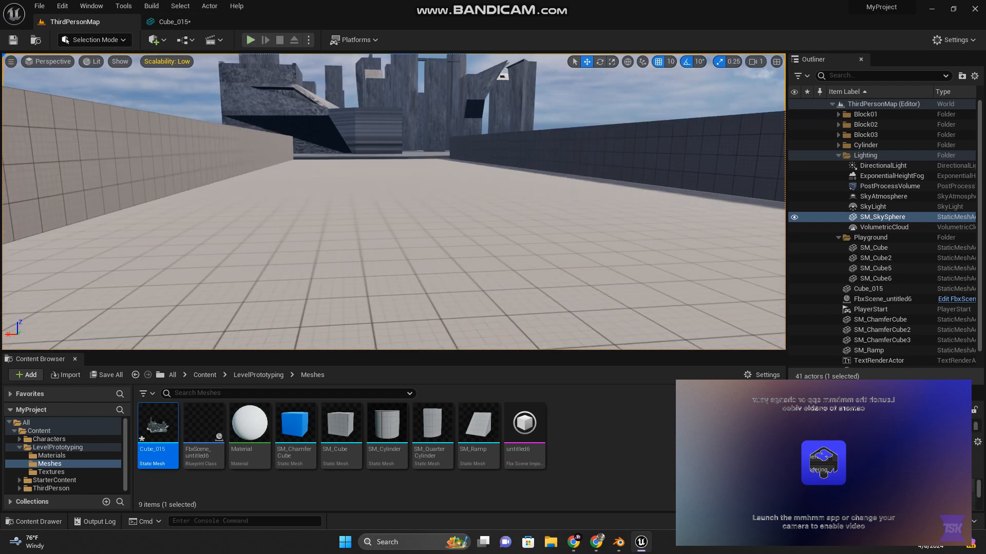
Play-test the level, then stop with Cube_015 open in the Static Mesh Editor.
left_click(249, 40)
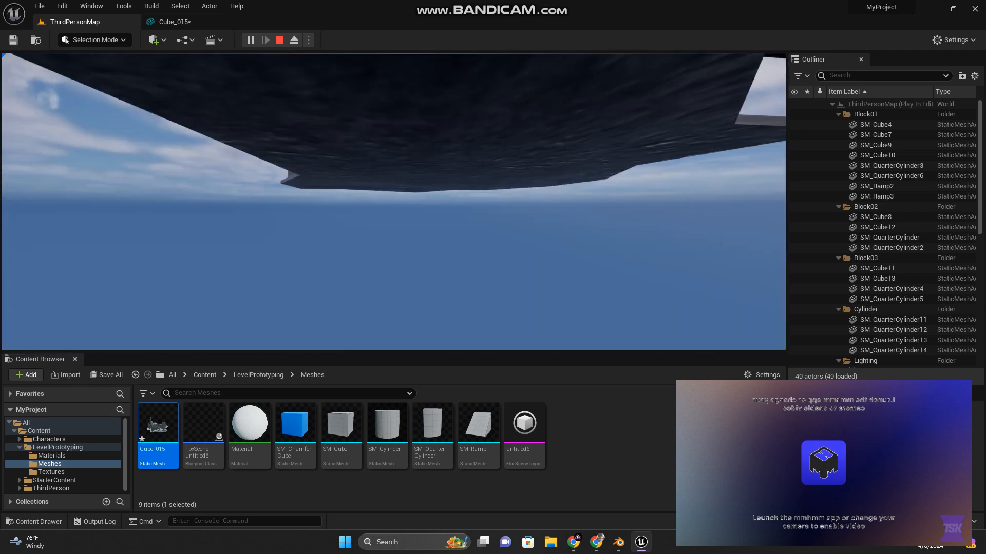
left_click(279, 40)
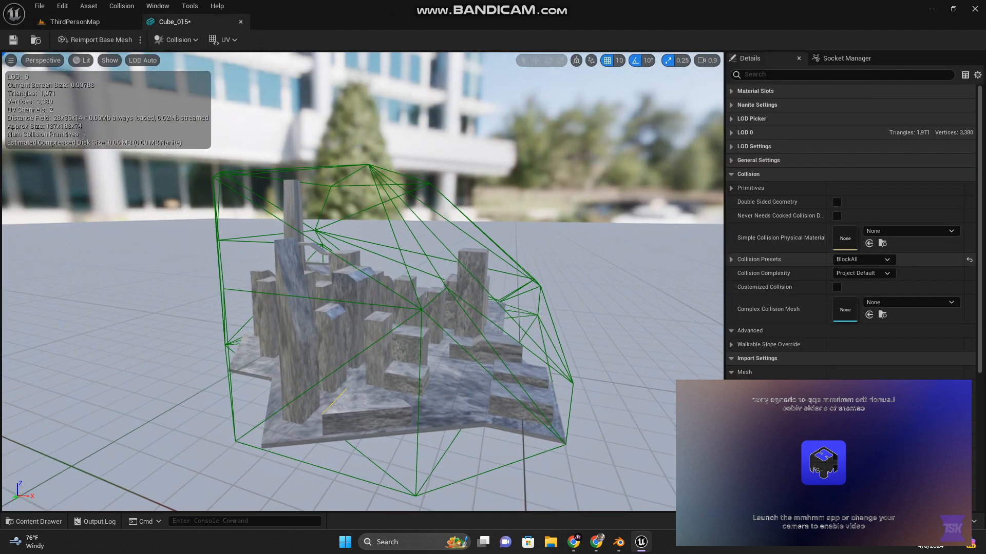
Enable Complex Collision display in the mesh viewport's Show options.
left_click(109, 61)
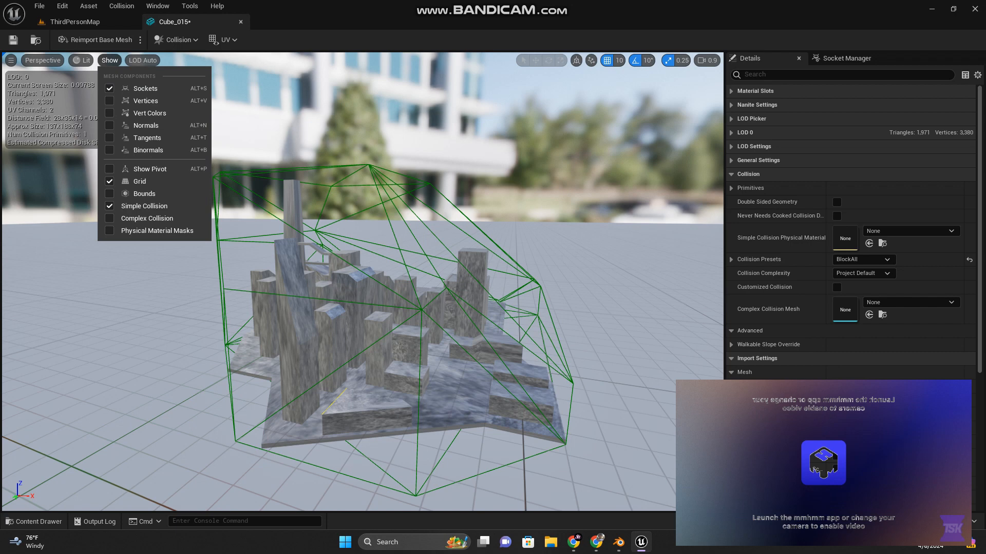
left_click(109, 61)
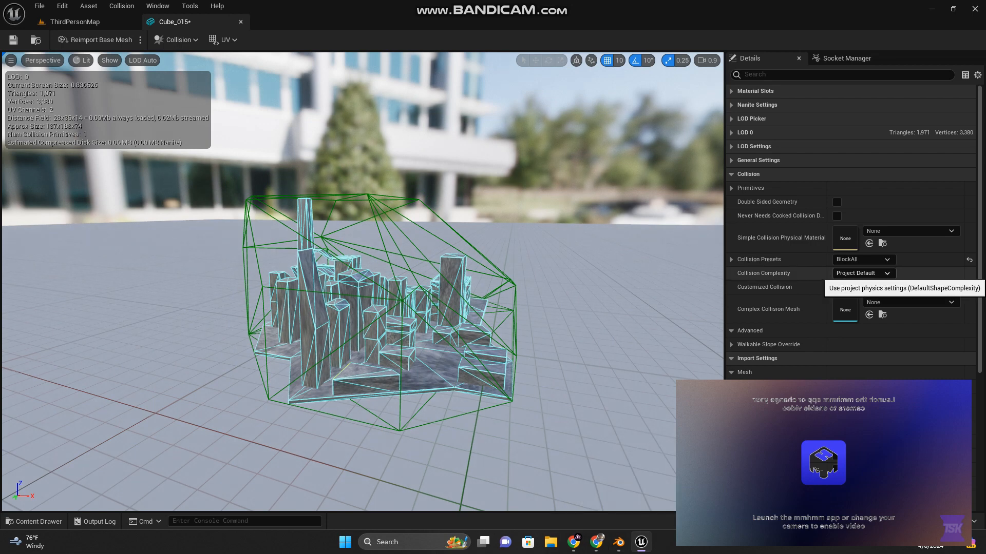
Set Collision Complexity to Use Complex Collision As Simple with Cube_015 as its complex collision mesh.
left_click(862, 273)
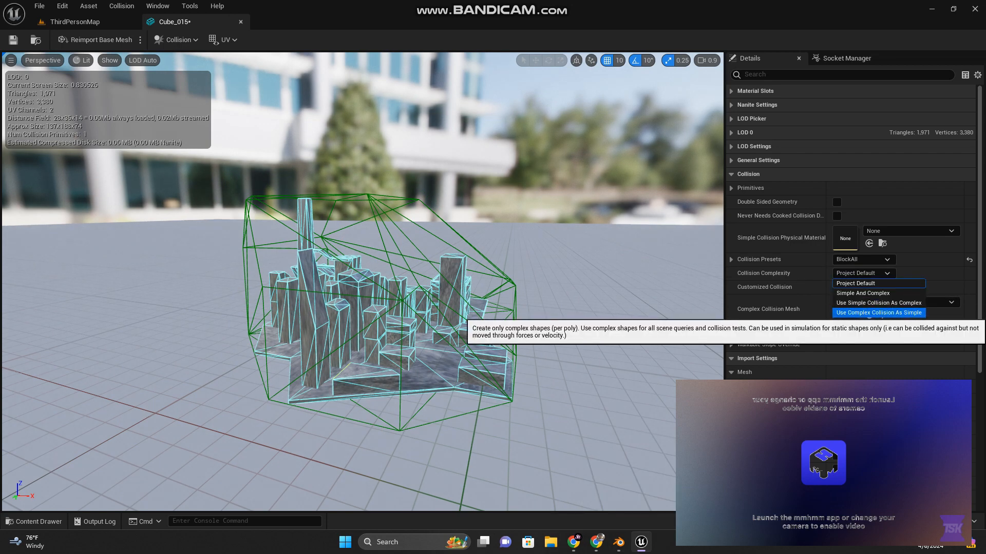
left_click(878, 312)
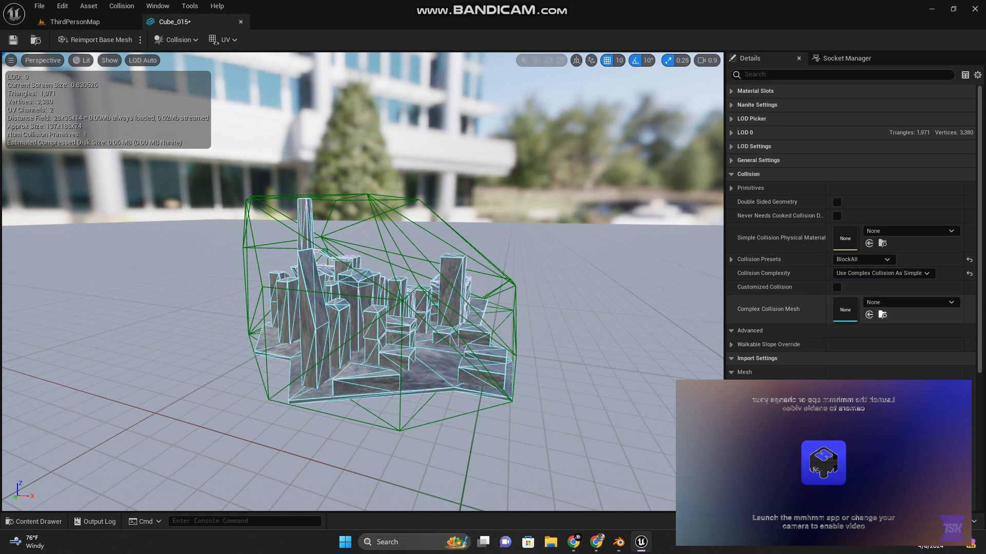
left_click(836, 287)
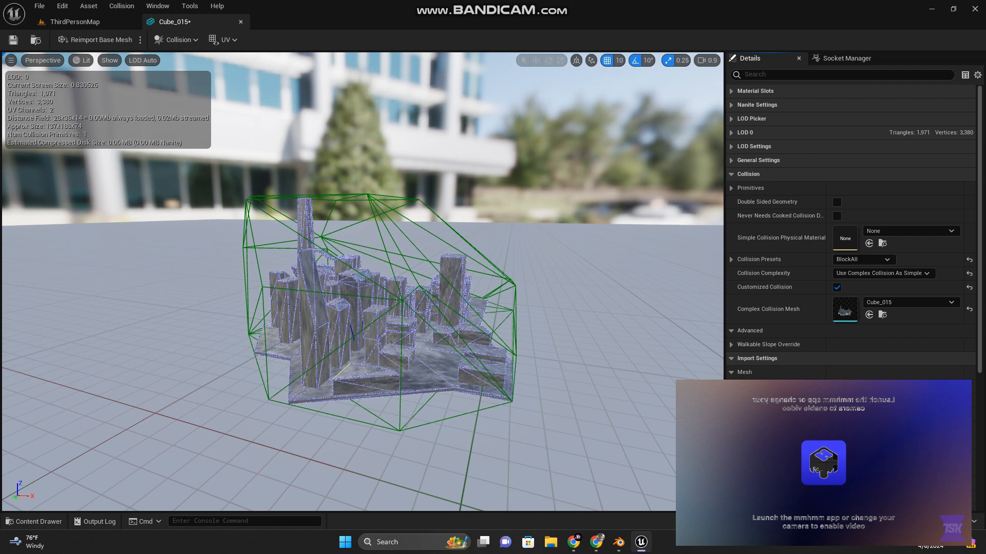
left_click(535, 60)
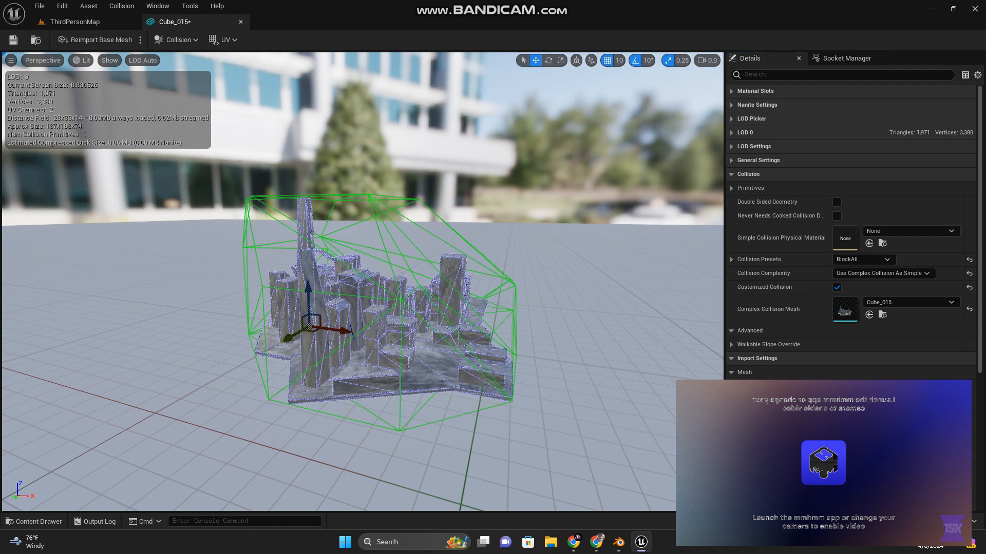
Remove the convex hull collision, leaving zero simple collision primitives on Cube_015.
left_click(178, 40)
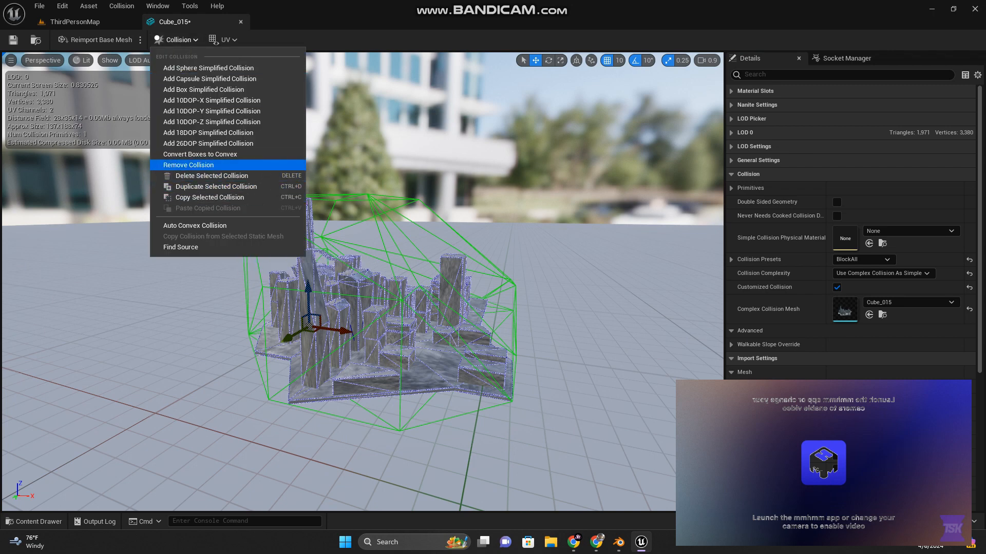
left_click(189, 164)
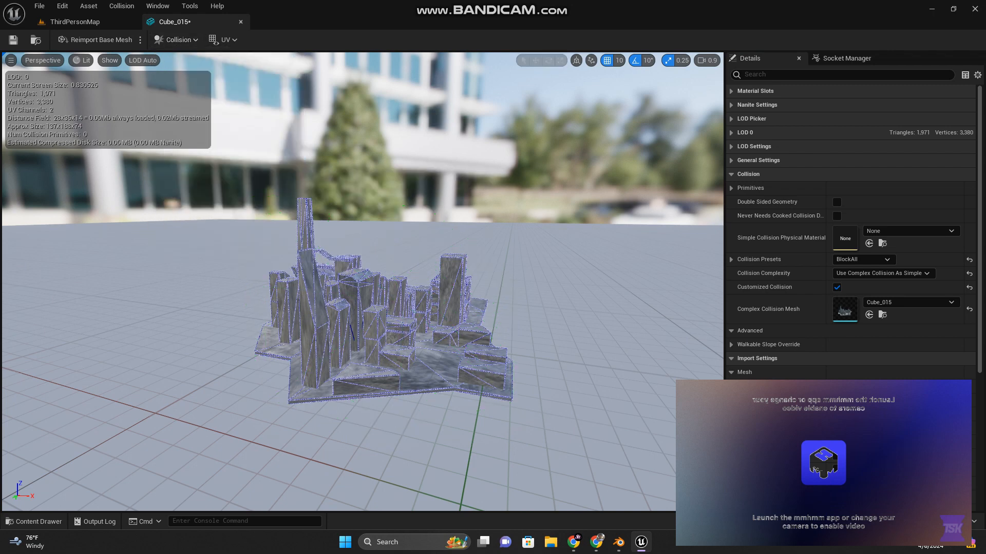